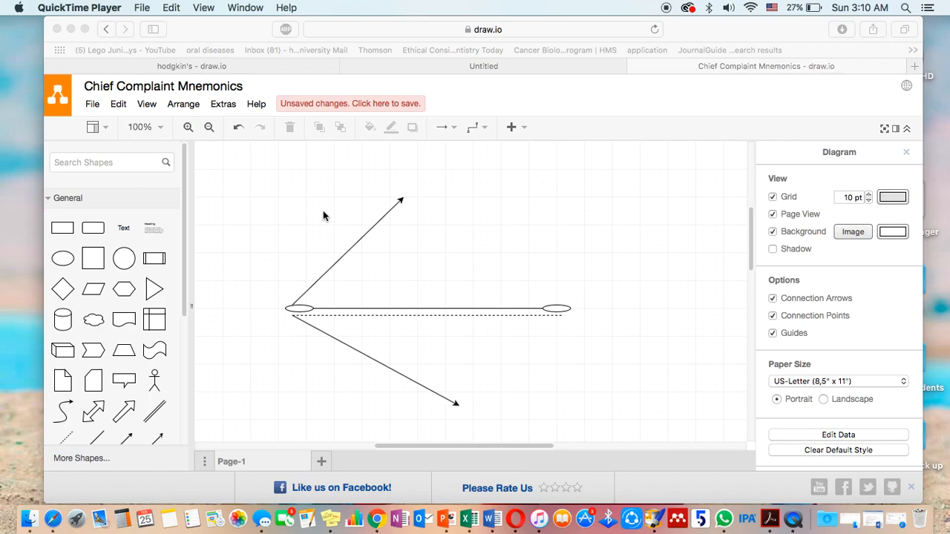
pyautogui.moveTo(315, 252)
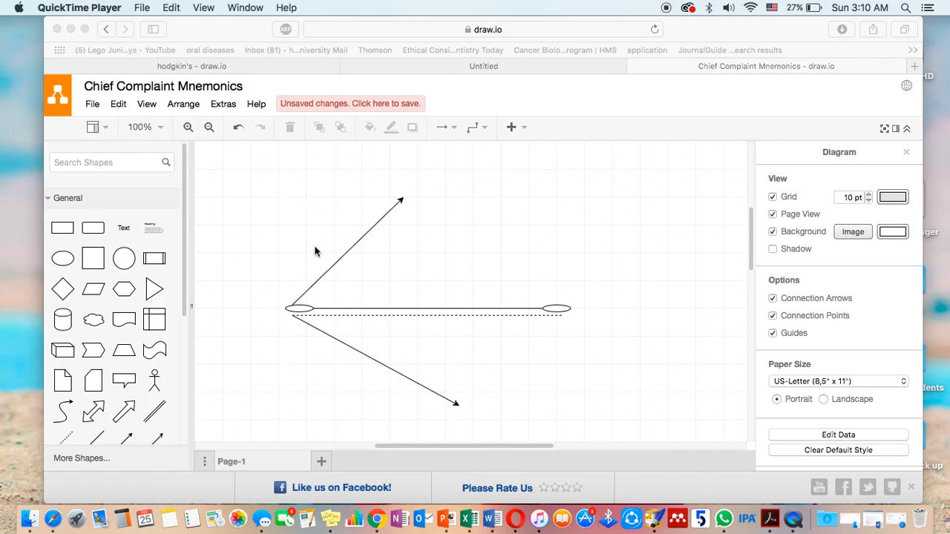
pyautogui.moveTo(323, 315)
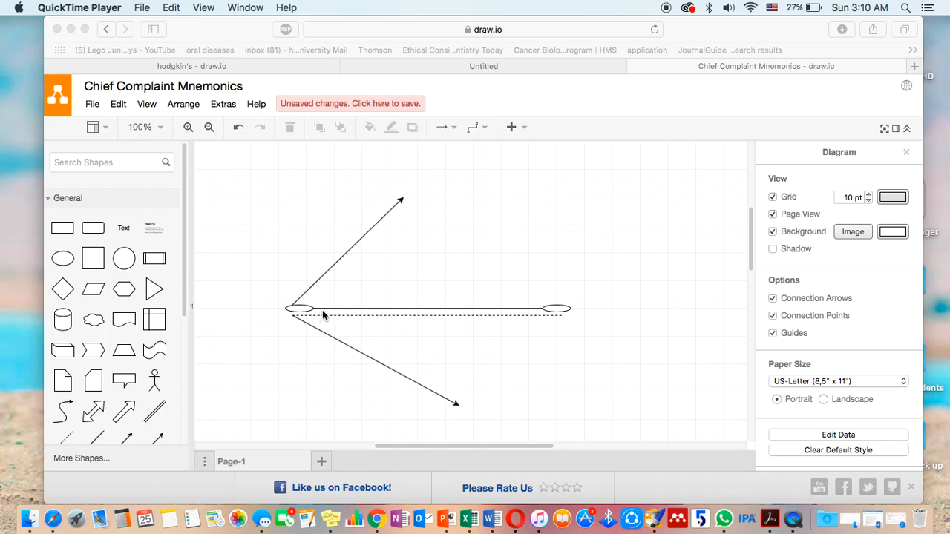
pyautogui.moveTo(534, 315)
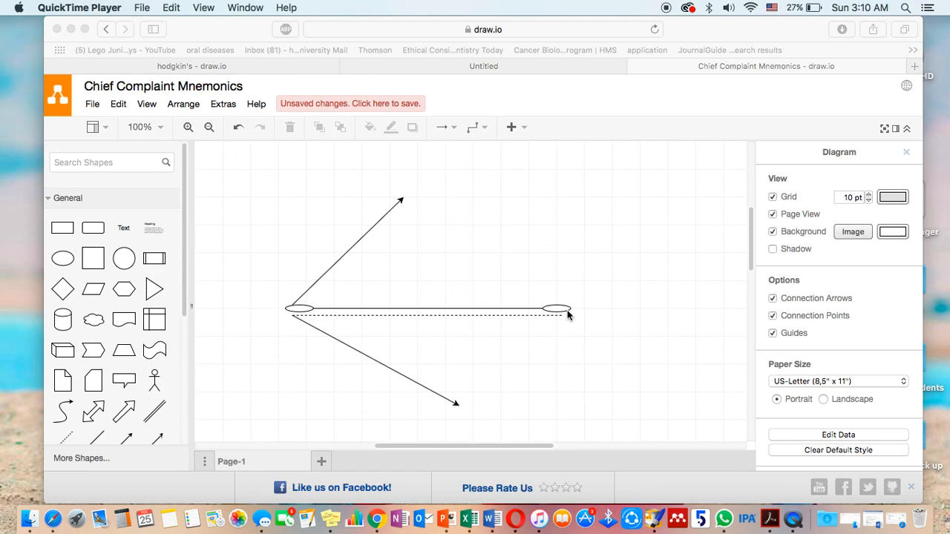
pyautogui.moveTo(271, 326)
pyautogui.write('onset')
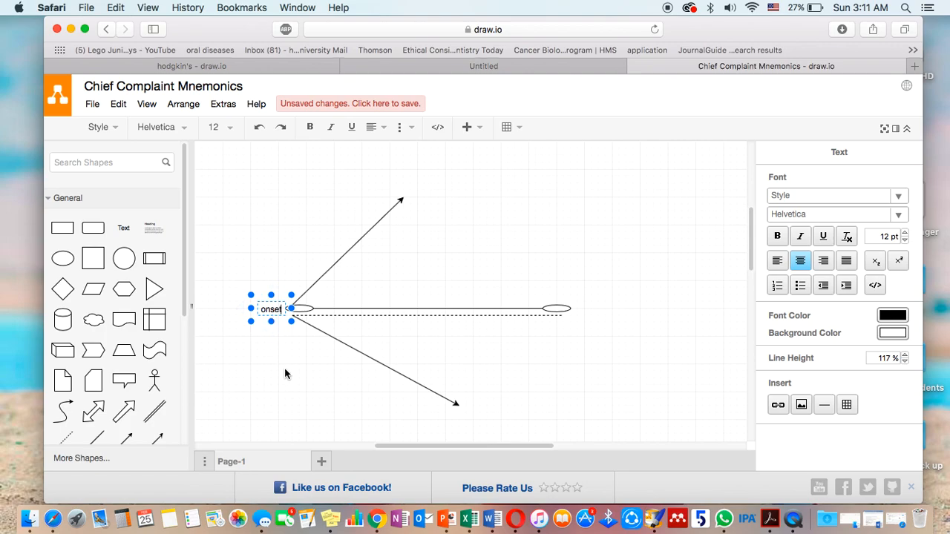
# Finish the 'onset' label at the line's left end and add a new placeholder text box
pyautogui.click(279, 342)
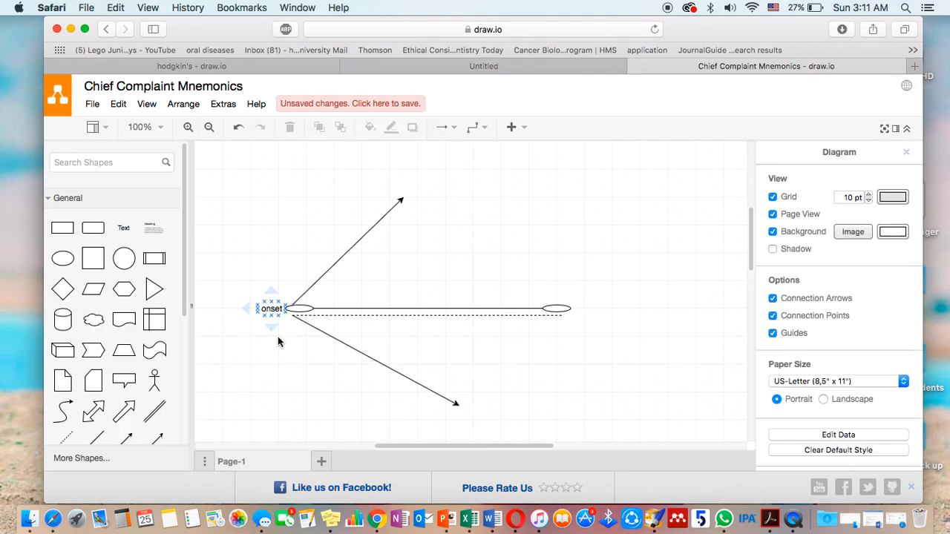
pyautogui.click(305, 377)
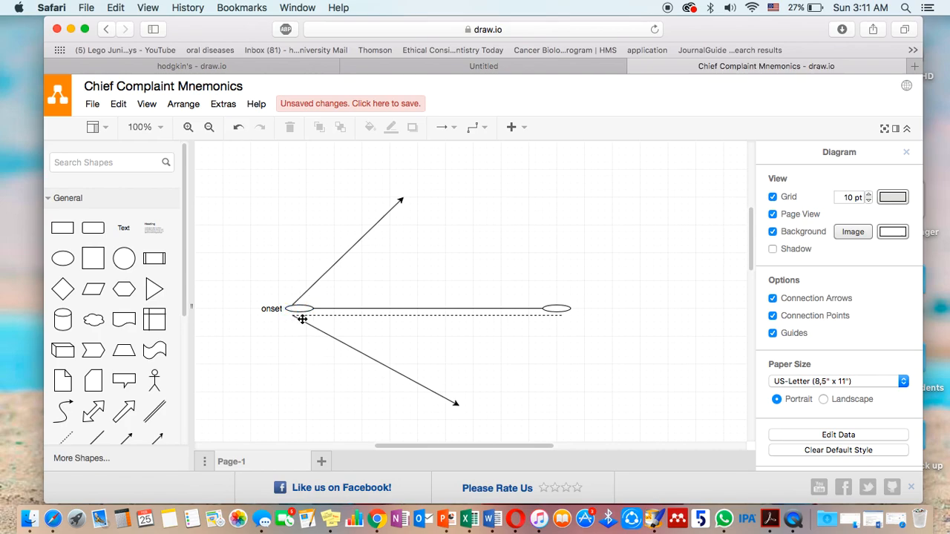
pyautogui.click(300, 309)
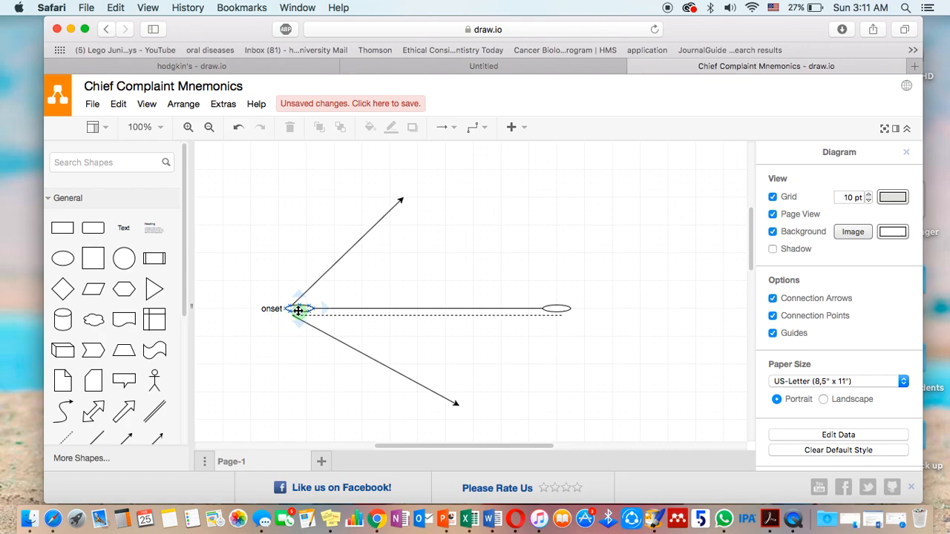
pyautogui.click(547, 287)
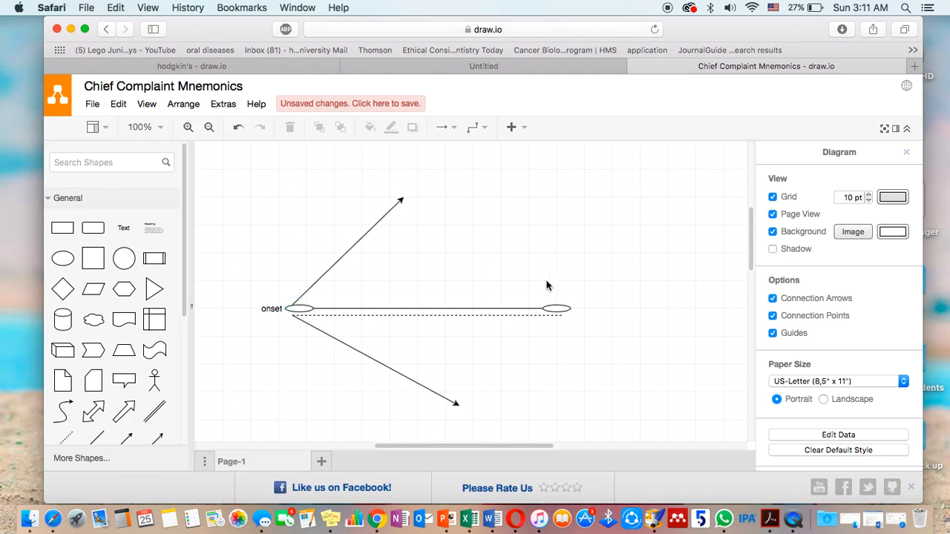
pyautogui.click(556, 309)
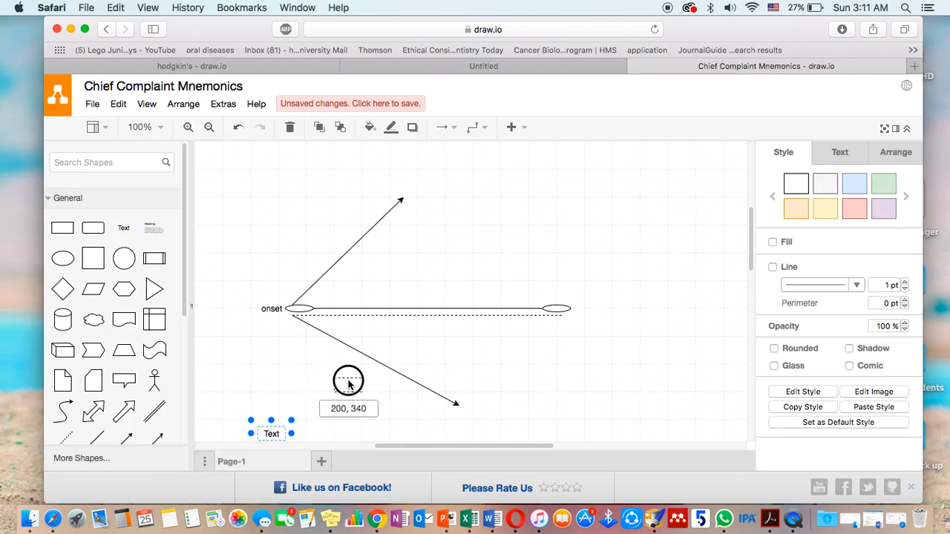
# Place a Text shape below the horizontal line reading 'duration'
pyautogui.moveTo(271, 433); pyautogui.dragTo(409, 336)
pyautogui.write('duration')
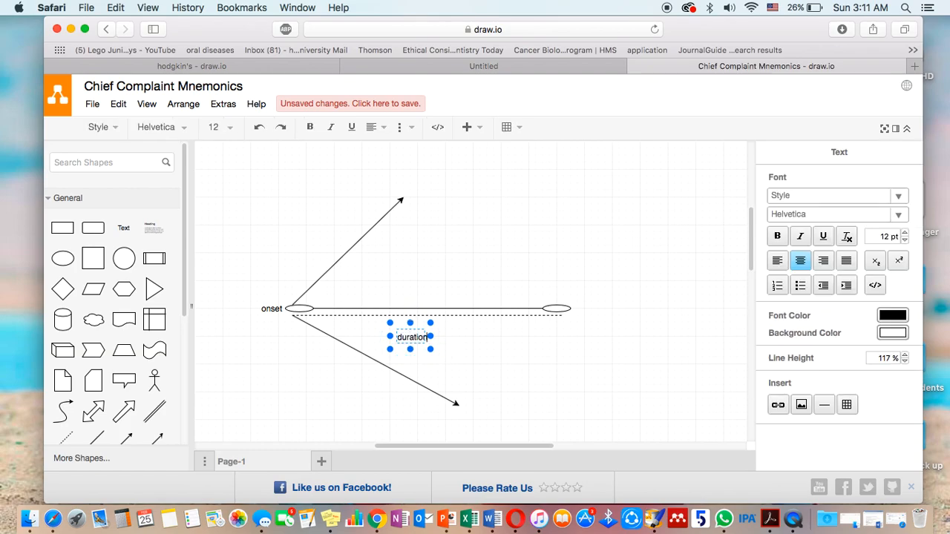
pyautogui.click(362, 288)
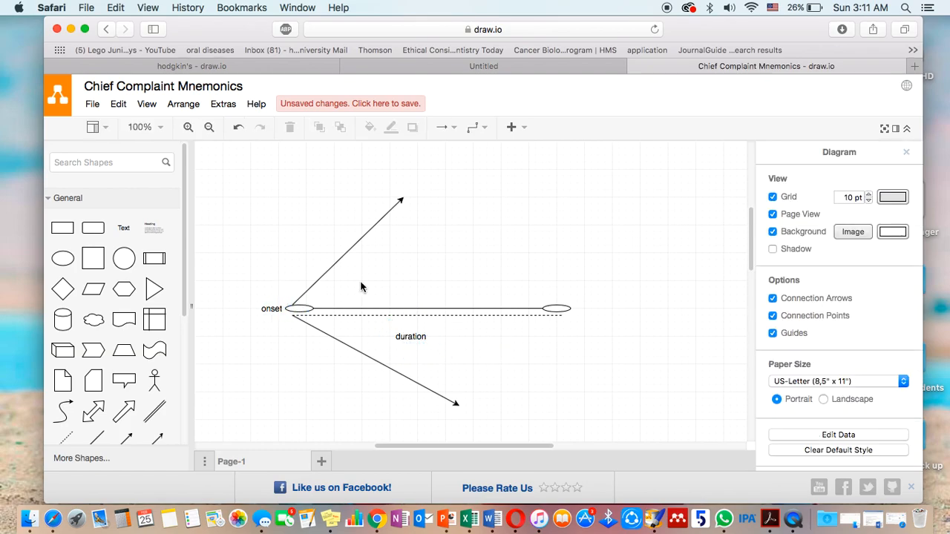
pyautogui.moveTo(565, 303)
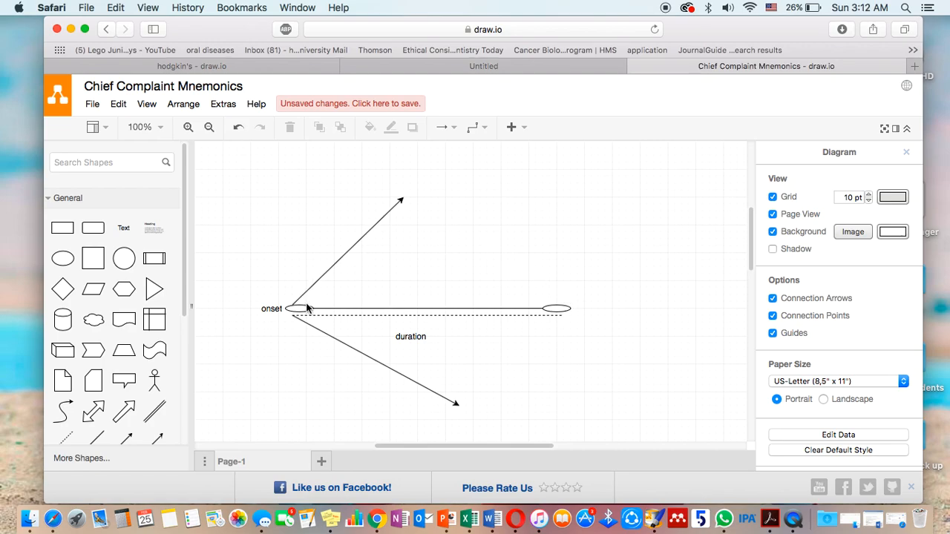
pyautogui.click(410, 336)
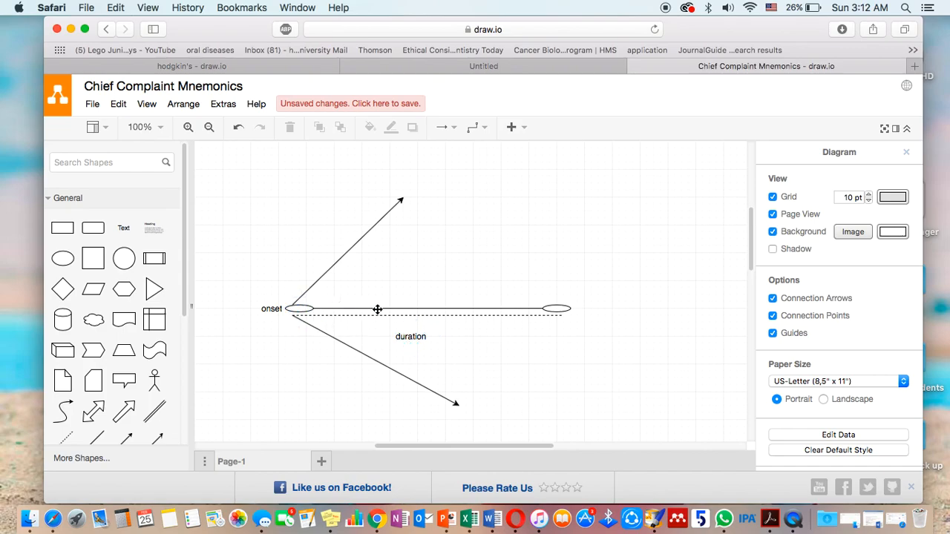
pyautogui.moveTo(552, 305)
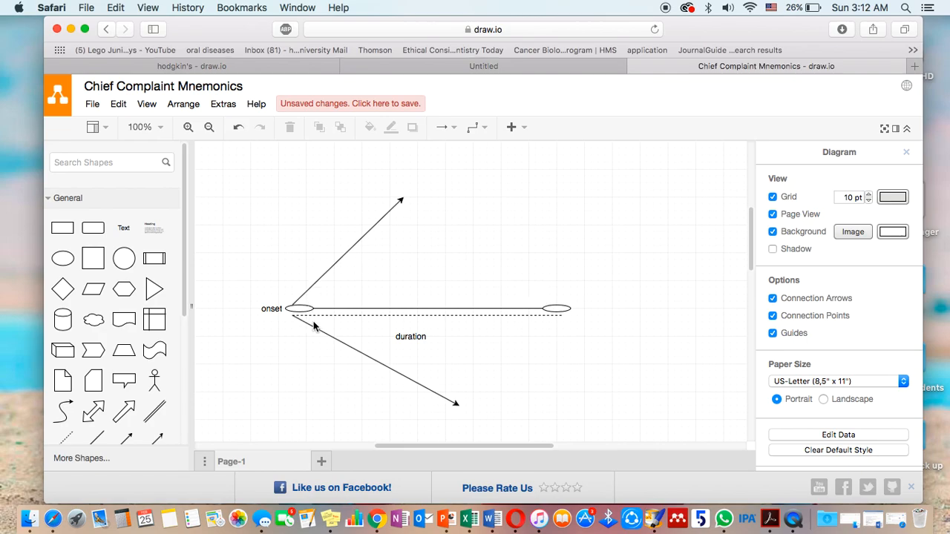
pyautogui.moveTo(124, 228)
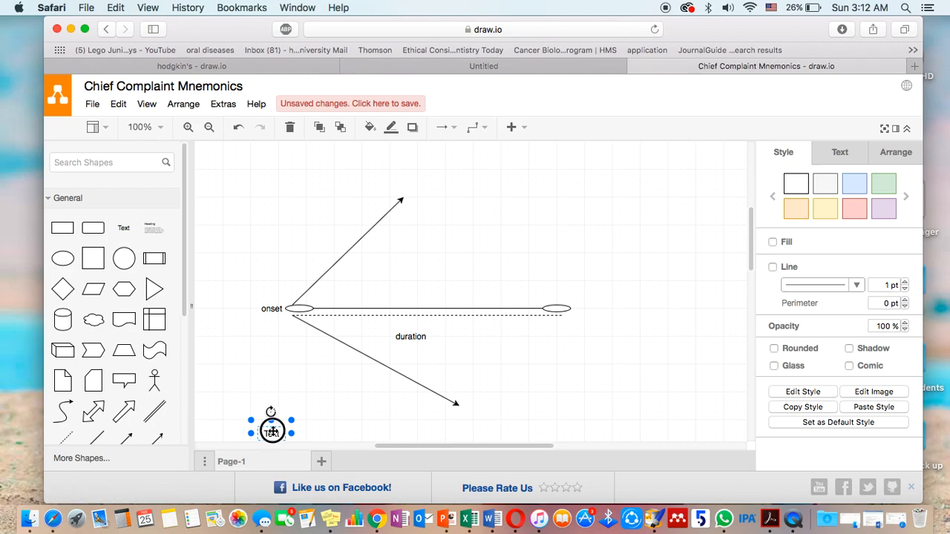
# Place a two-line label 'course' / 'continous/intermittent' above the horizontal line
pyautogui.moveTo(270, 432); pyautogui.dragTo(395, 294)
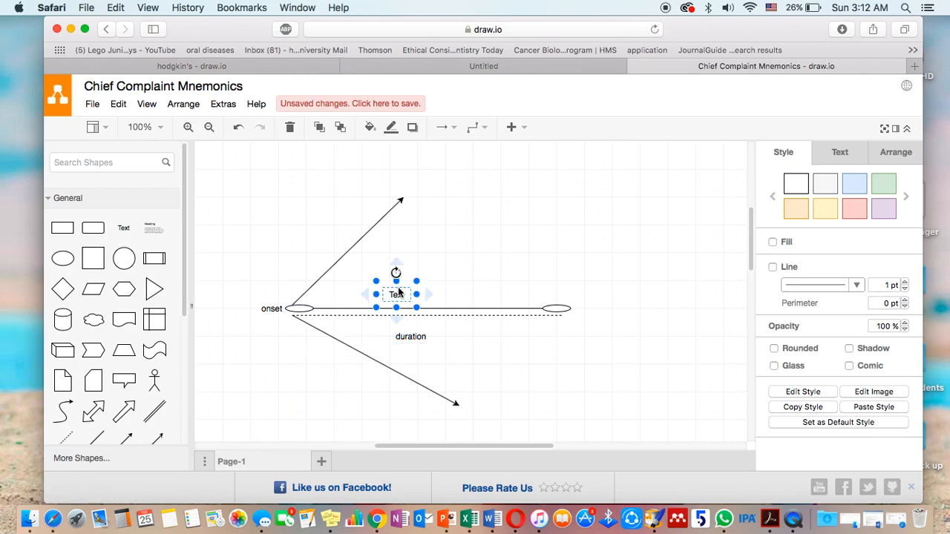
pyautogui.doubleClick(395, 294)
pyautogui.write('course continous')
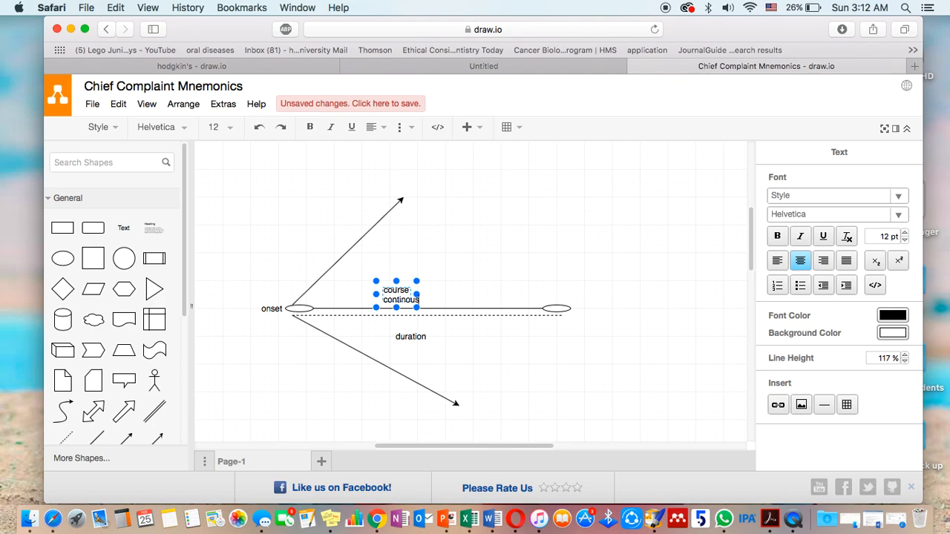
pyautogui.write('/inter')
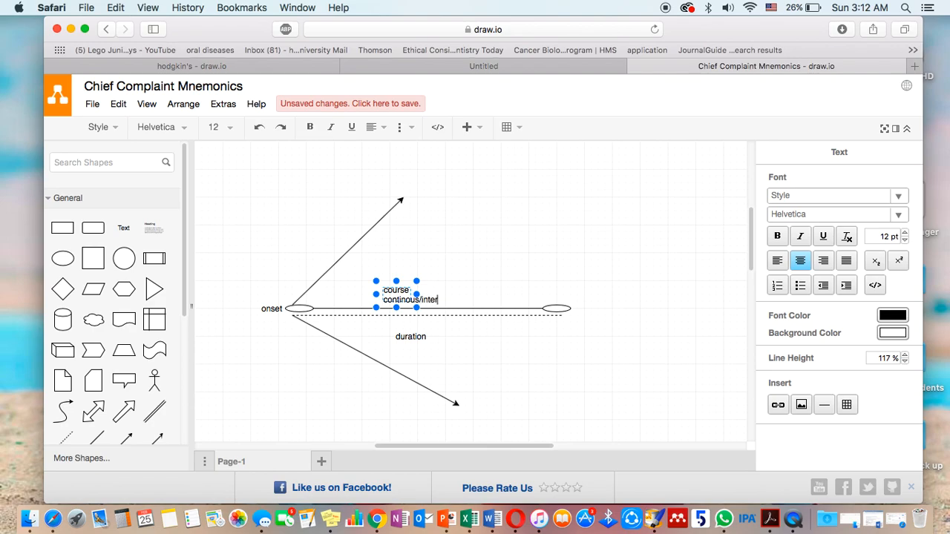
pyautogui.write('mittent')
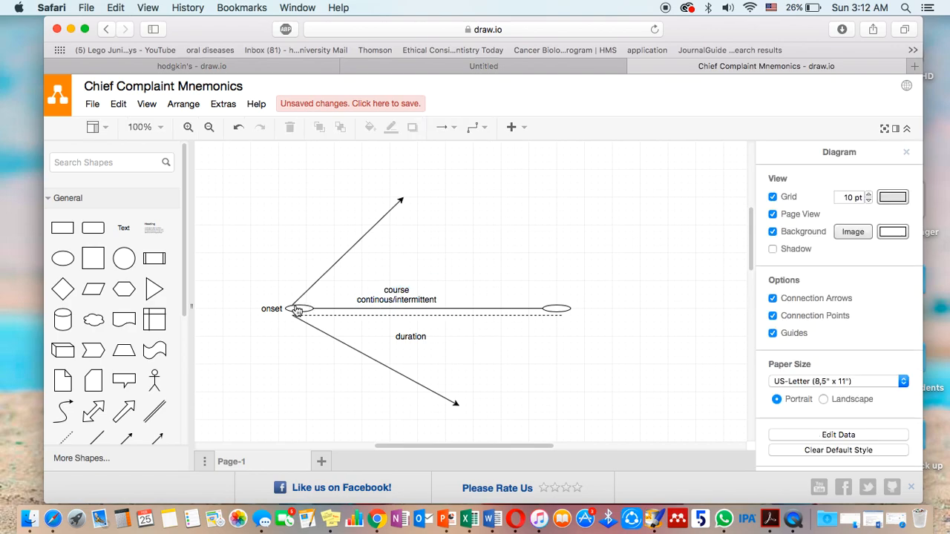
pyautogui.moveTo(422, 308)
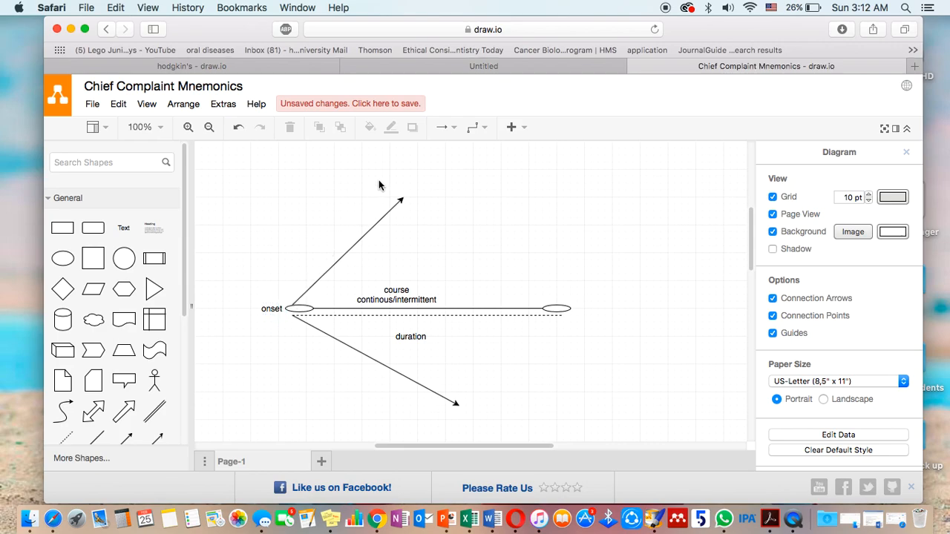
pyautogui.moveTo(448, 401)
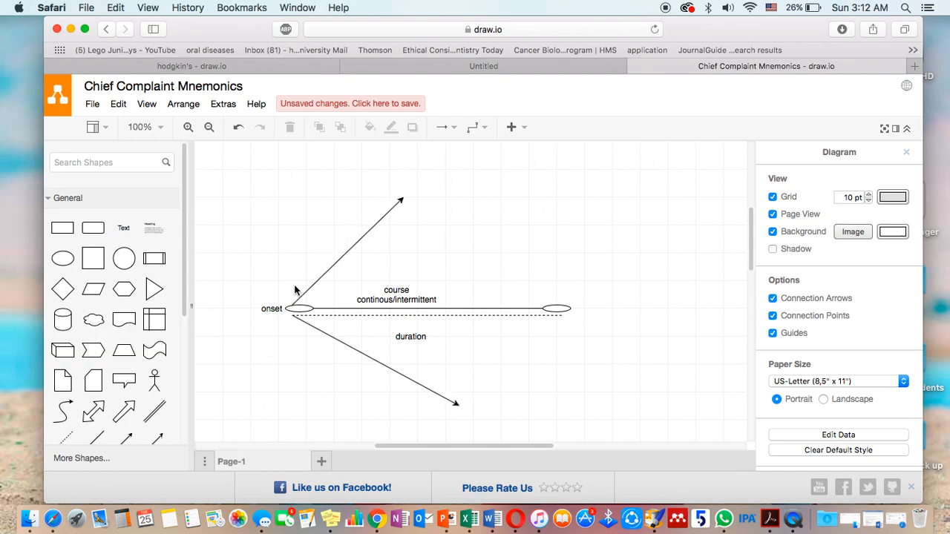
pyautogui.moveTo(434, 413)
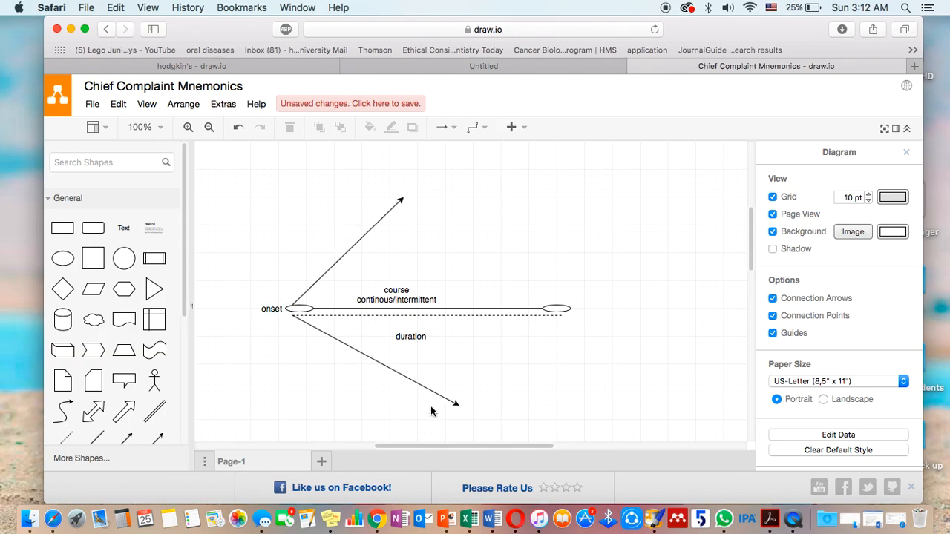
pyautogui.moveTo(267, 350)
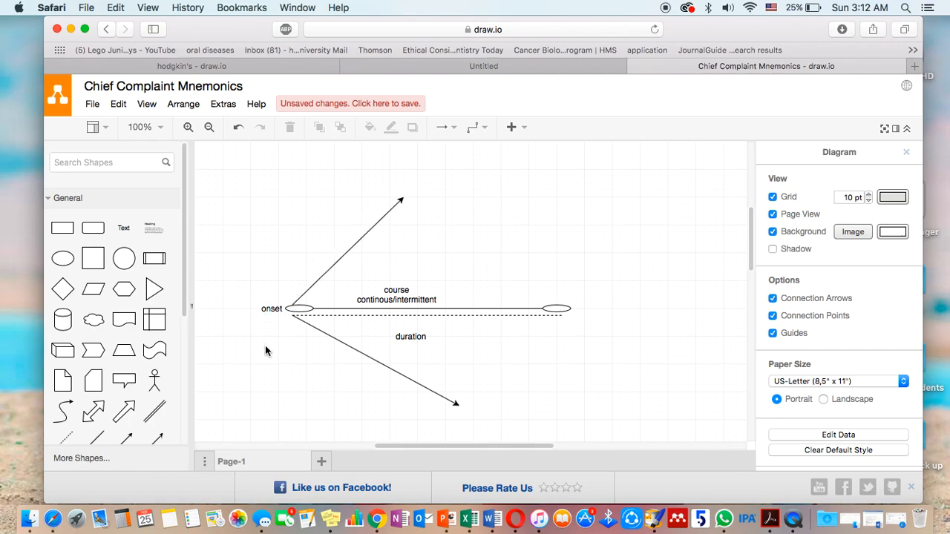
pyautogui.moveTo(339, 329)
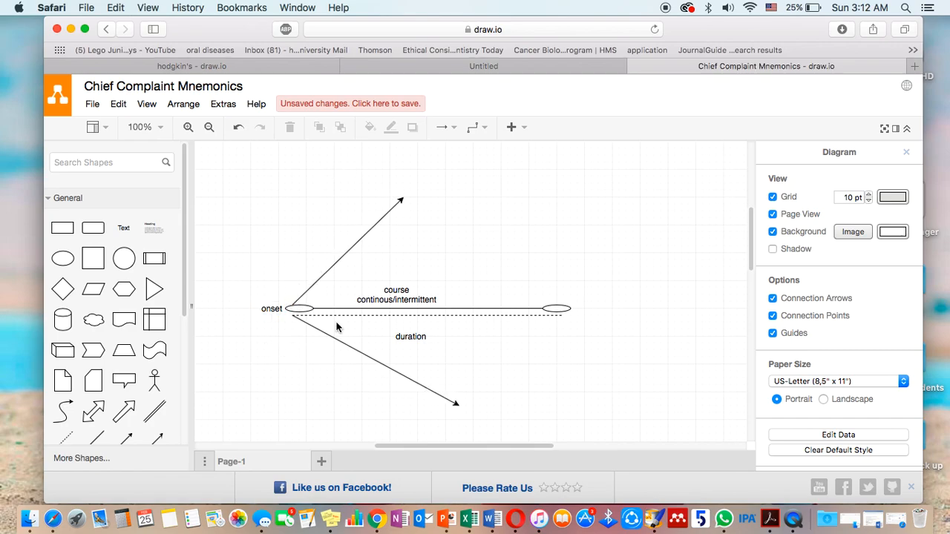
pyautogui.moveTo(368, 216)
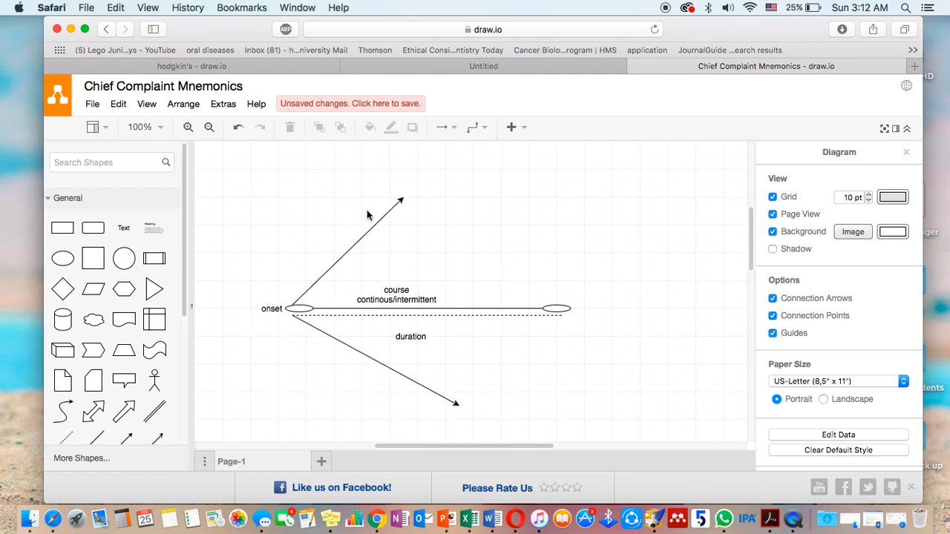
pyautogui.moveTo(303, 339)
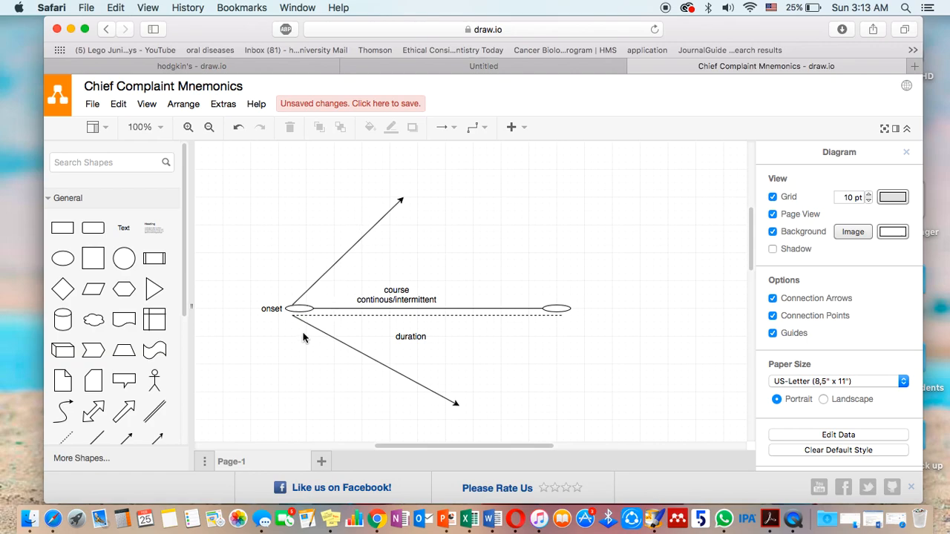
pyautogui.moveTo(380, 310)
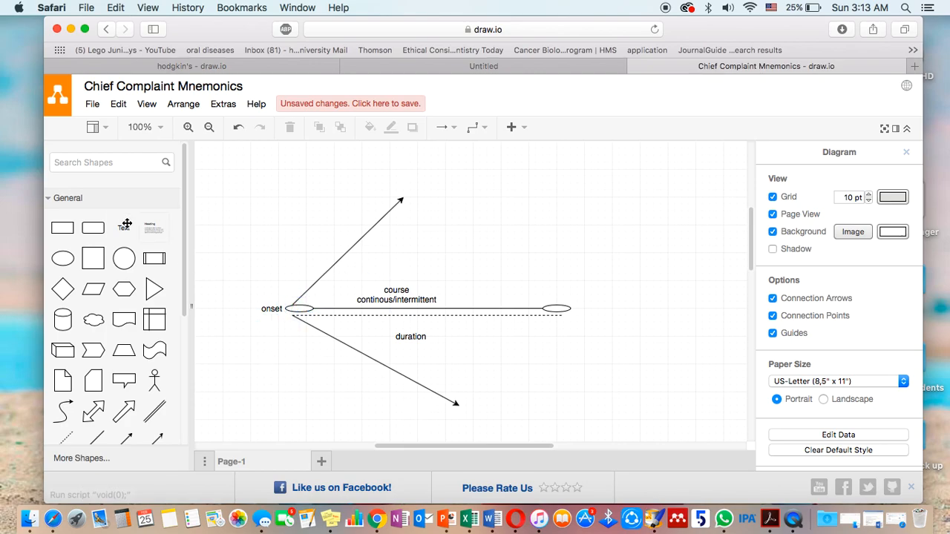
# Label the lower arrow 'gradually decrease' and the upper arrow 'gradually increase'
pyautogui.click(270, 433)
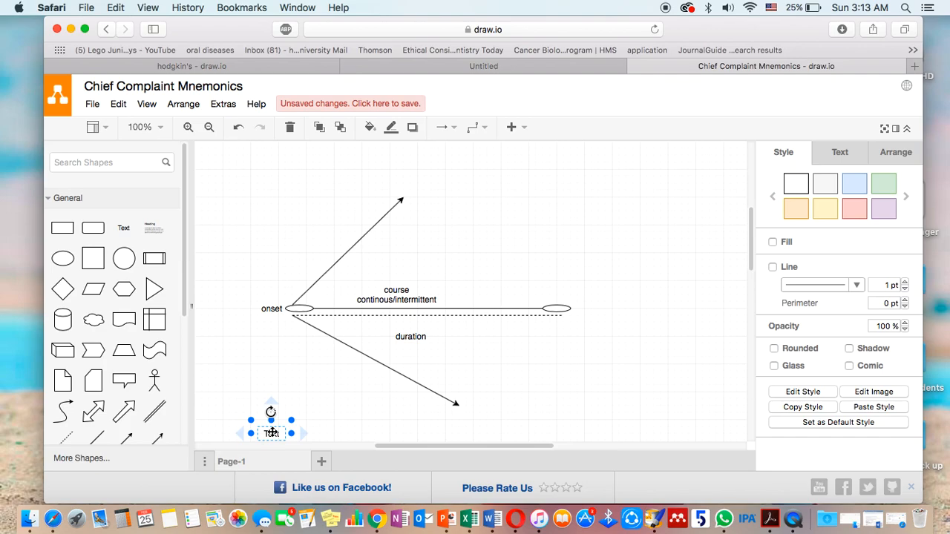
pyautogui.moveTo(270, 433); pyautogui.dragTo(327, 364)
pyautogui.write('gradually')
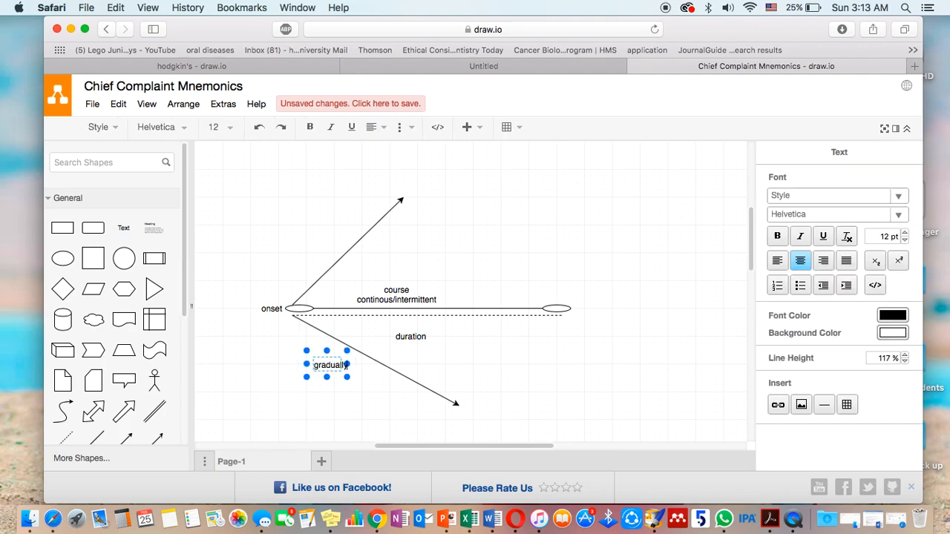
pyautogui.write('decrease')
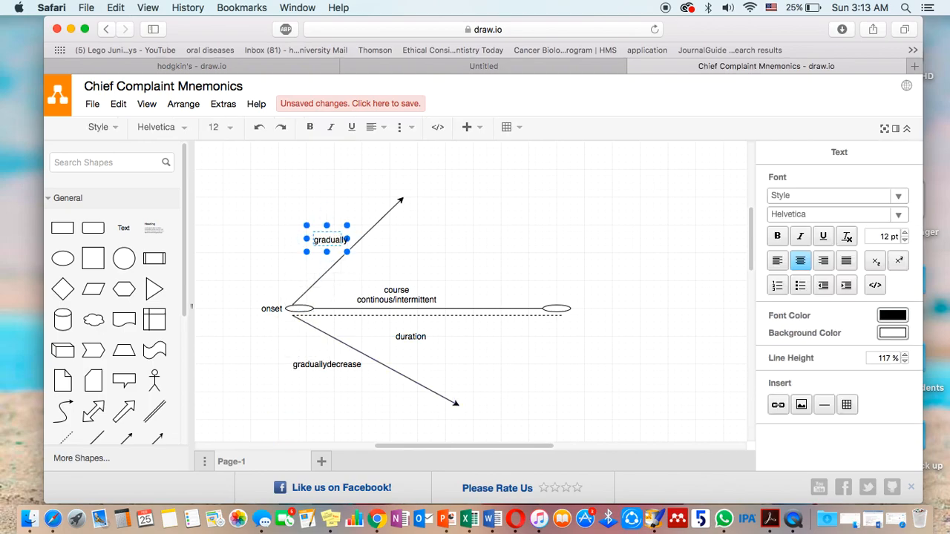
pyautogui.write('increase')
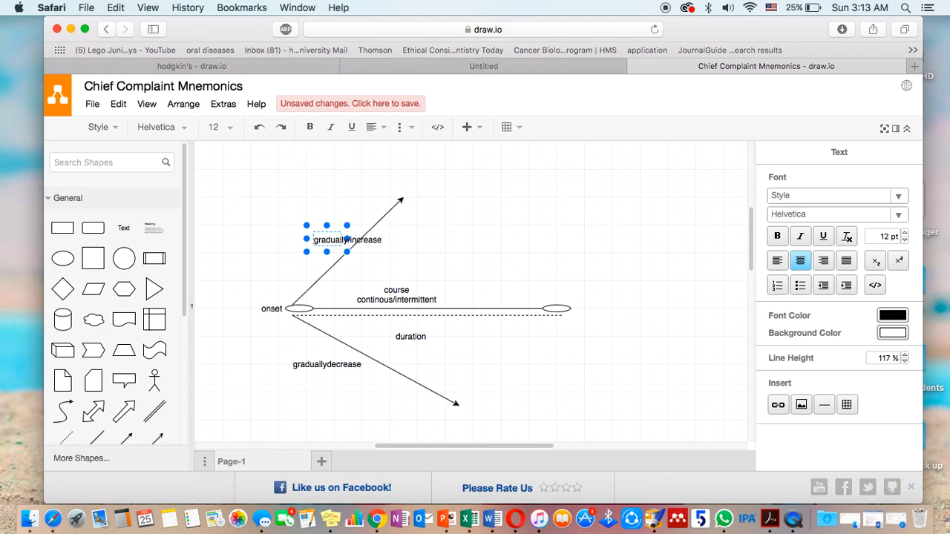
pyautogui.click(444, 244)
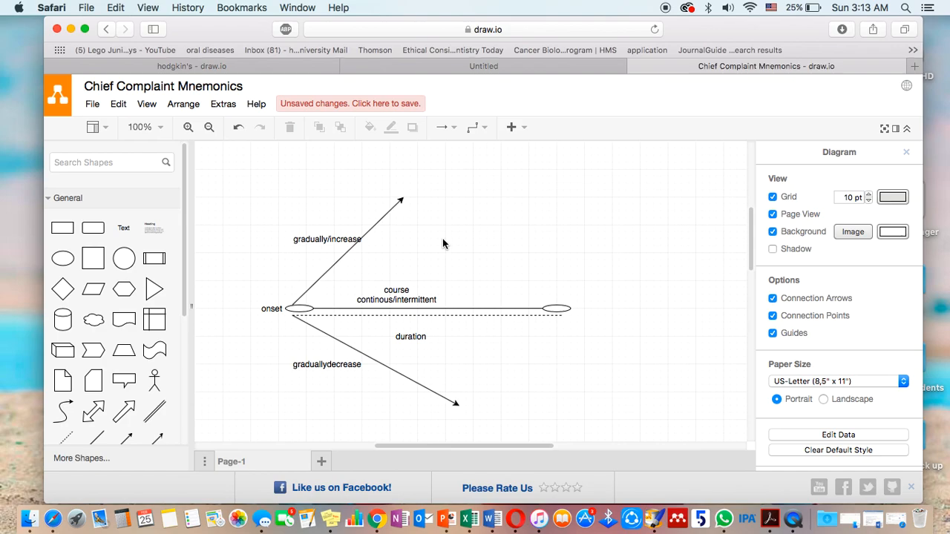
pyautogui.moveTo(410, 256)
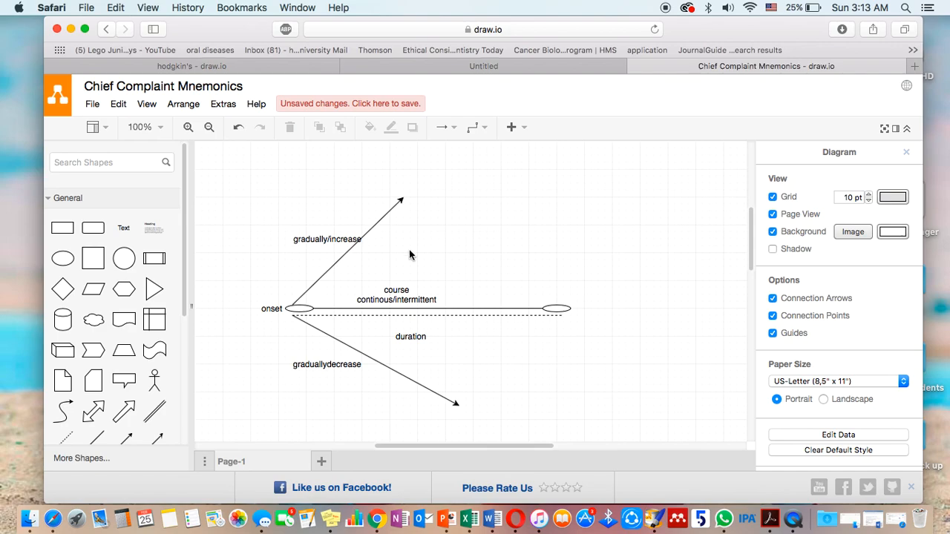
pyautogui.moveTo(552, 329)
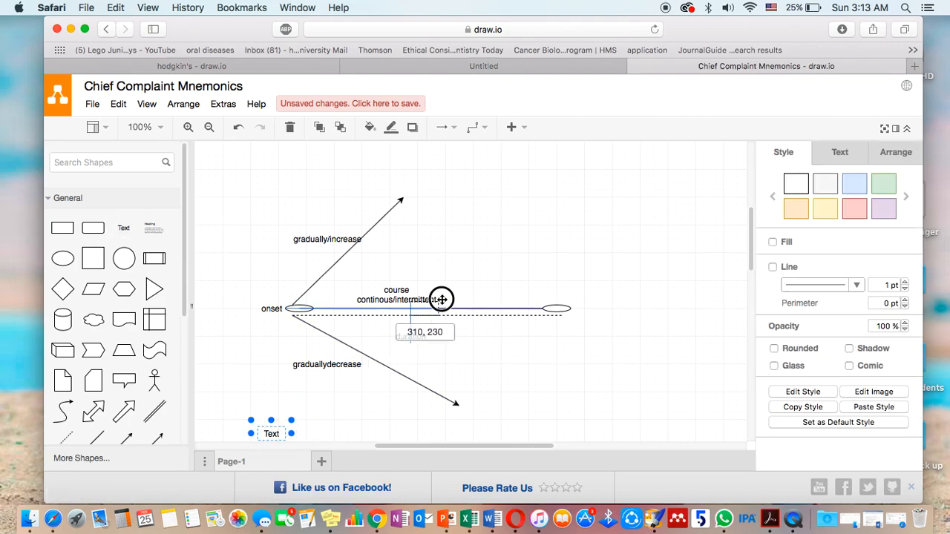
# Place a '+ ppt factors' label above the line beside 'course'
pyautogui.moveTo(441, 300); pyautogui.dragTo(472, 292)
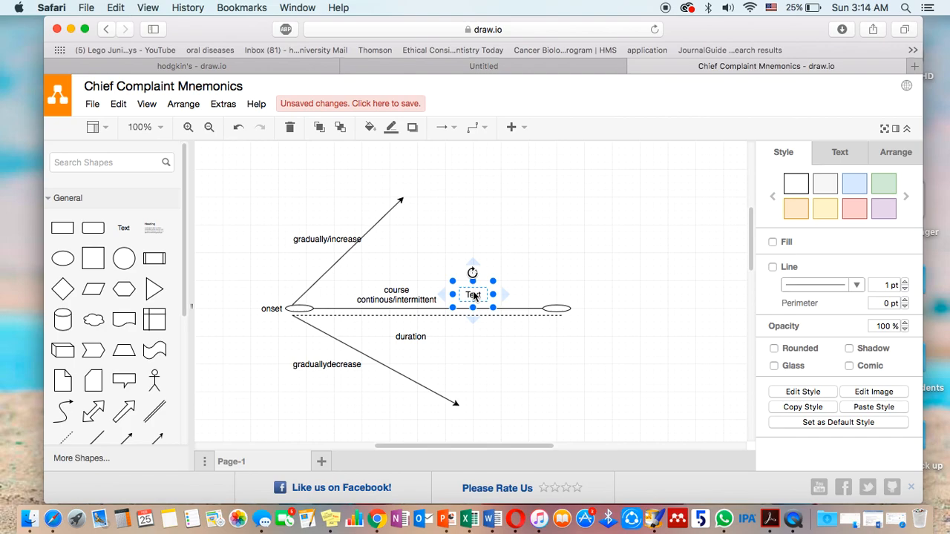
pyautogui.doubleClick(472, 294)
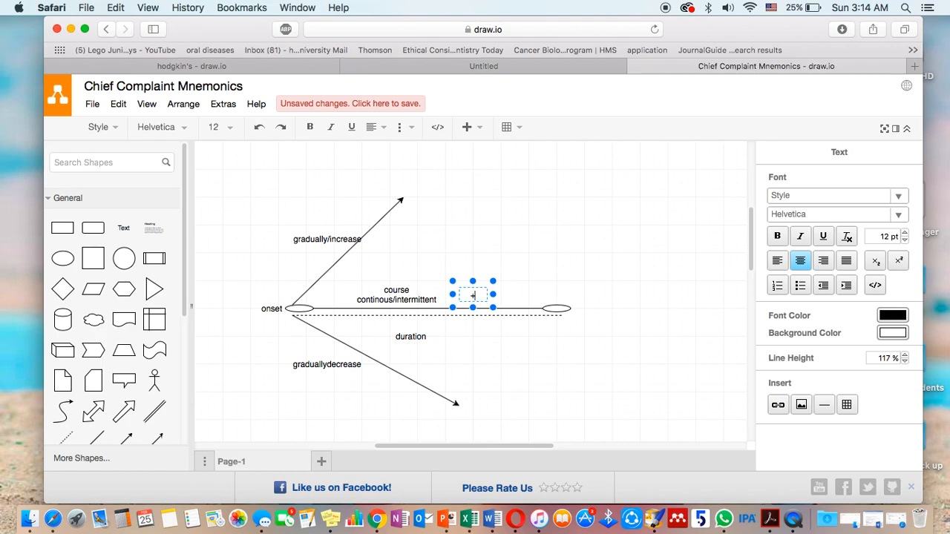
pyautogui.write('ppt')
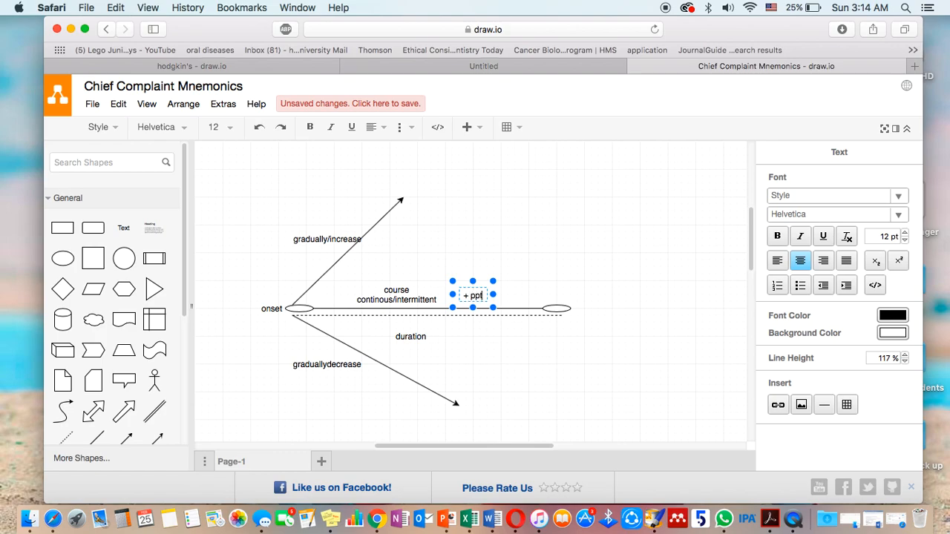
pyautogui.write('factors')
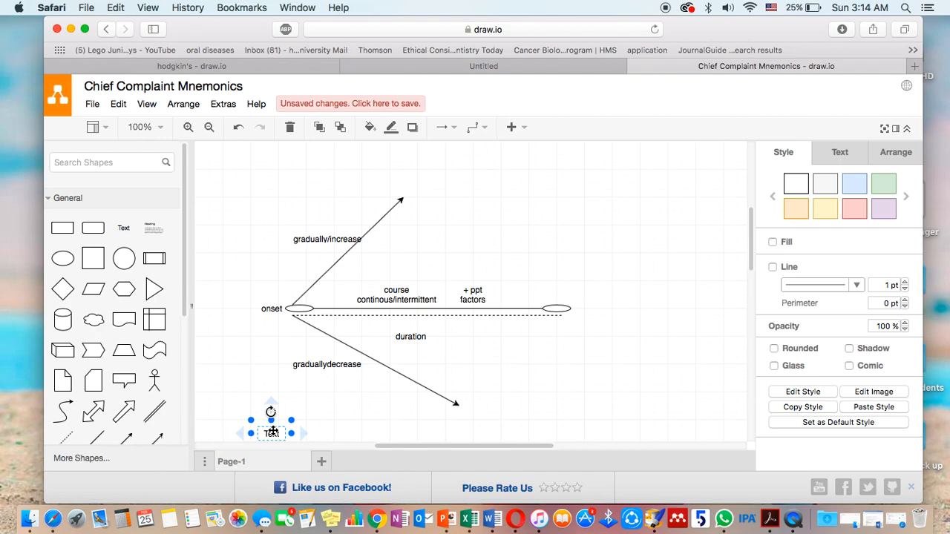
# Place a 'relieving factors' label near the line's right end
pyautogui.moveTo(270, 432); pyautogui.dragTo(521, 294)
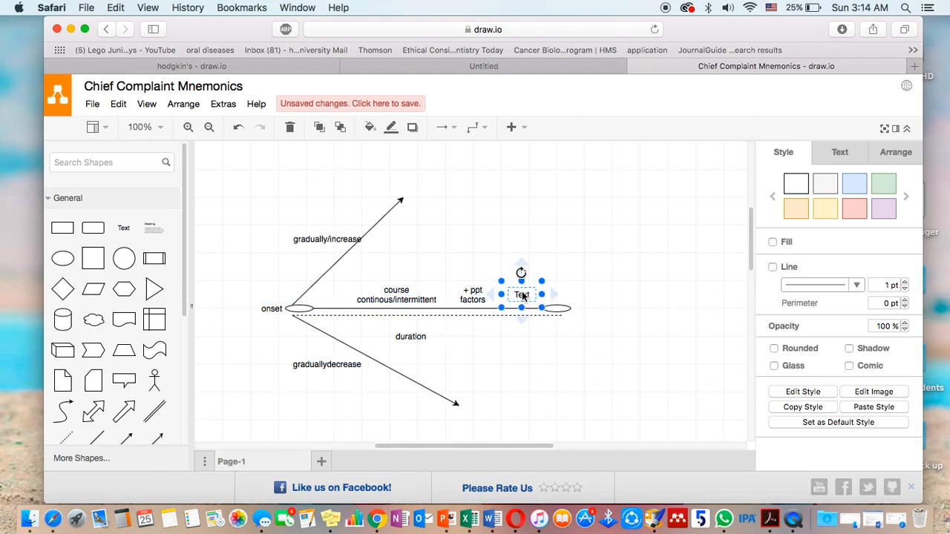
pyautogui.doubleClick(521, 294)
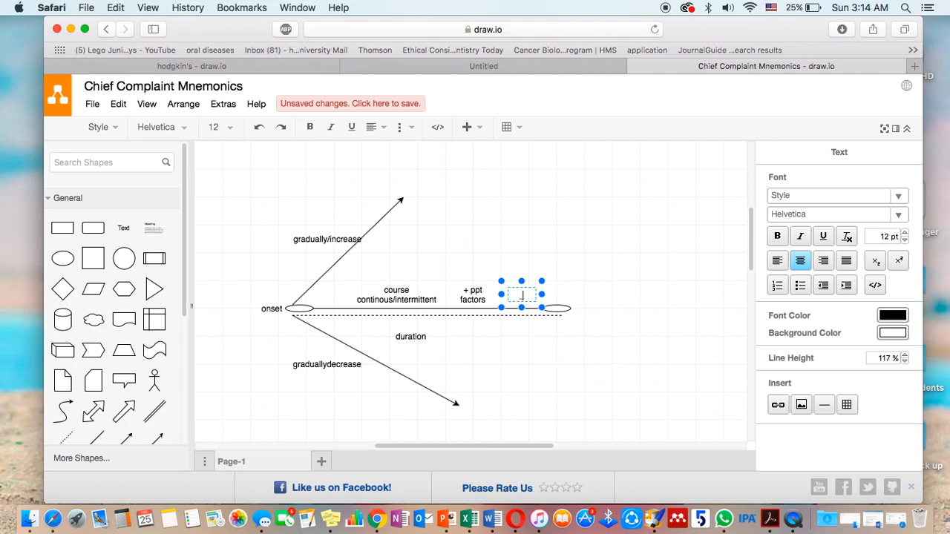
pyautogui.write('relieving')
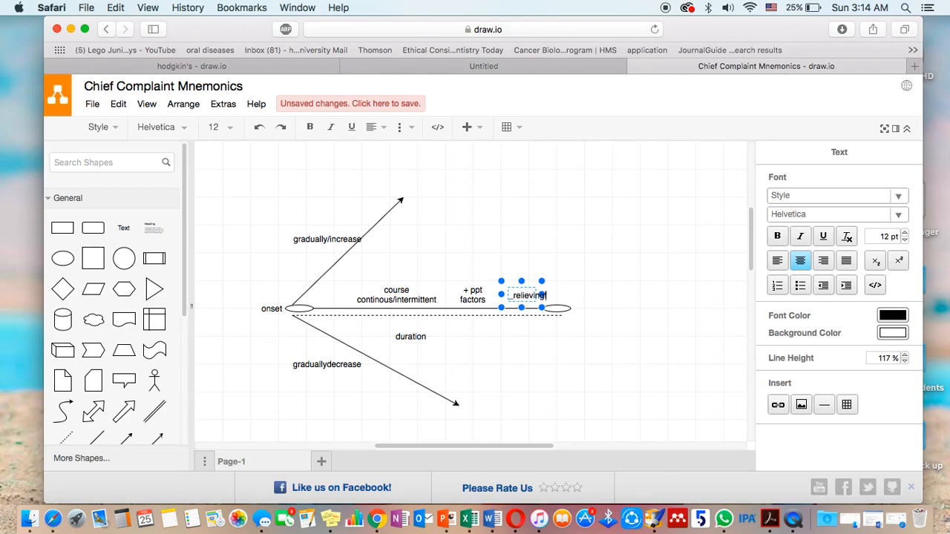
pyautogui.write('factors')
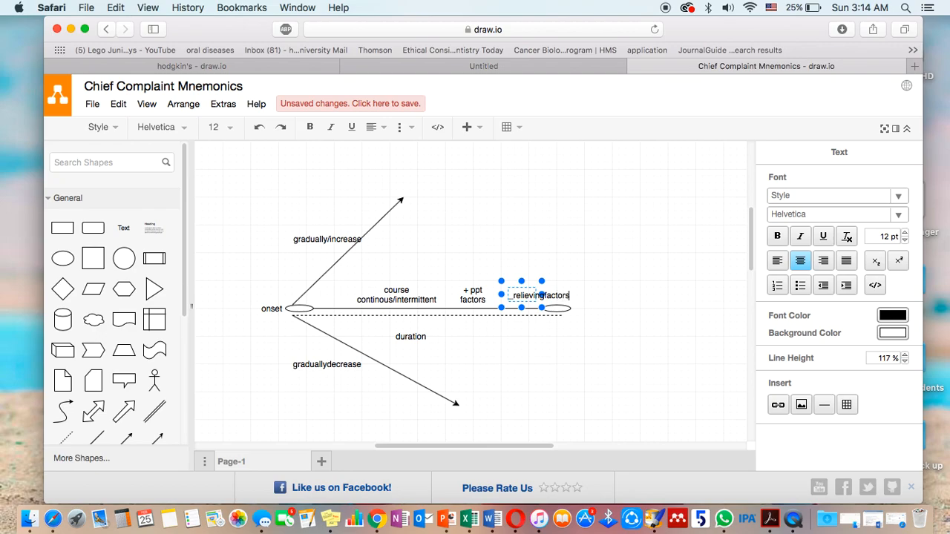
pyautogui.moveTo(548, 345)
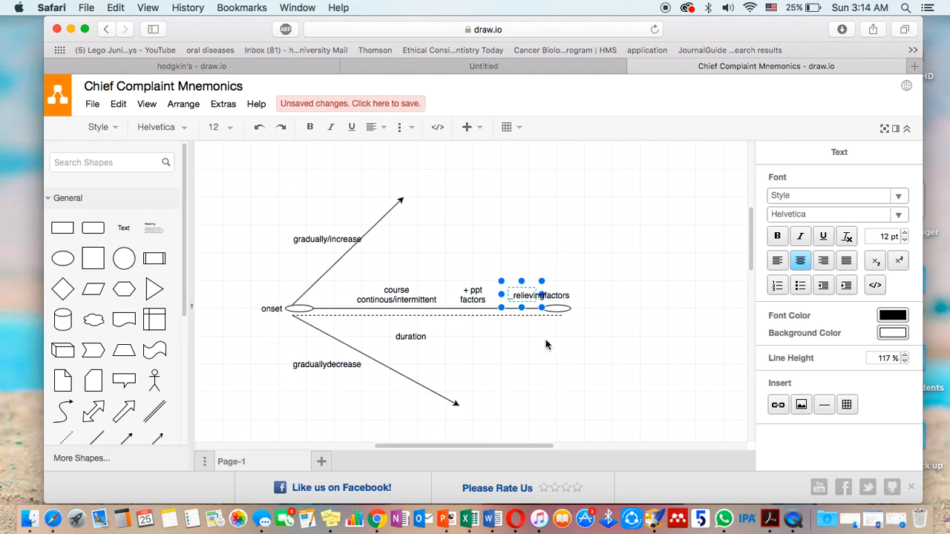
pyautogui.click(531, 345)
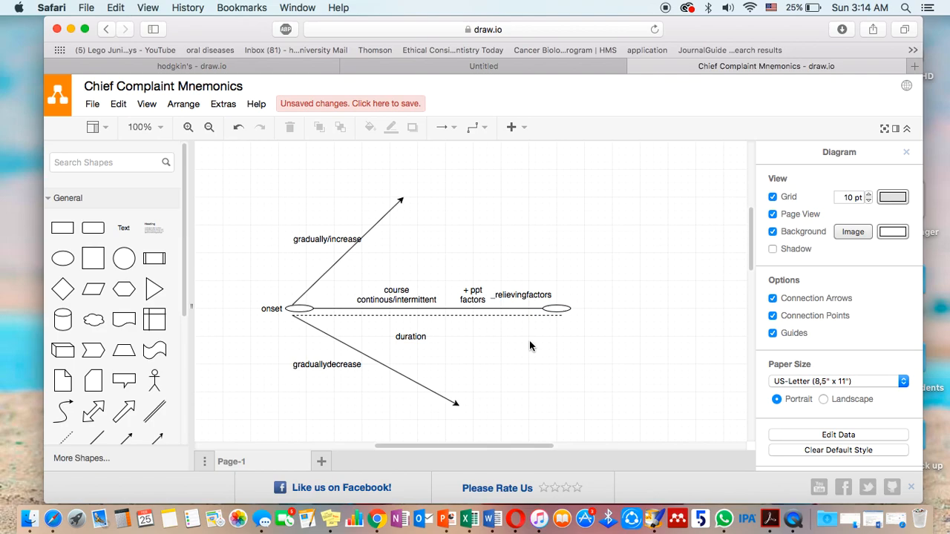
pyautogui.moveTo(246, 395)
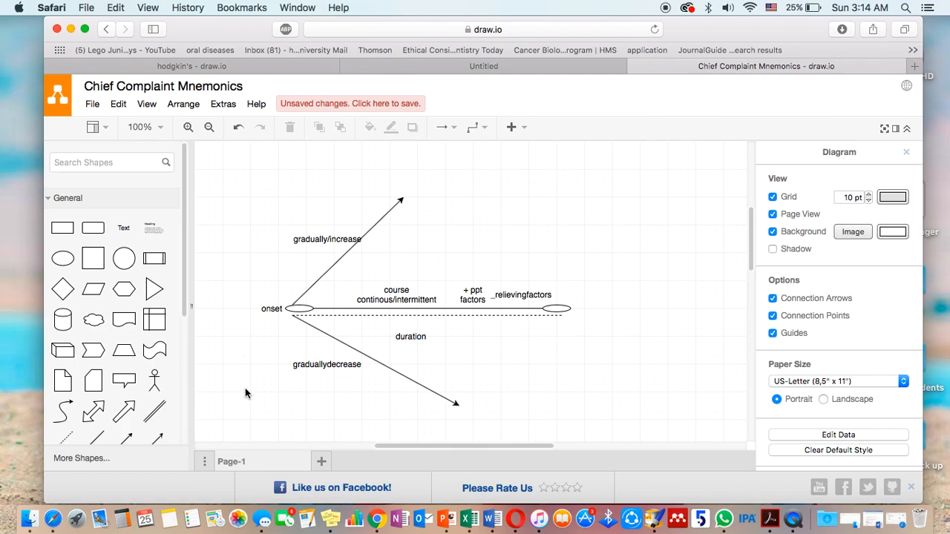
pyautogui.moveTo(377, 223)
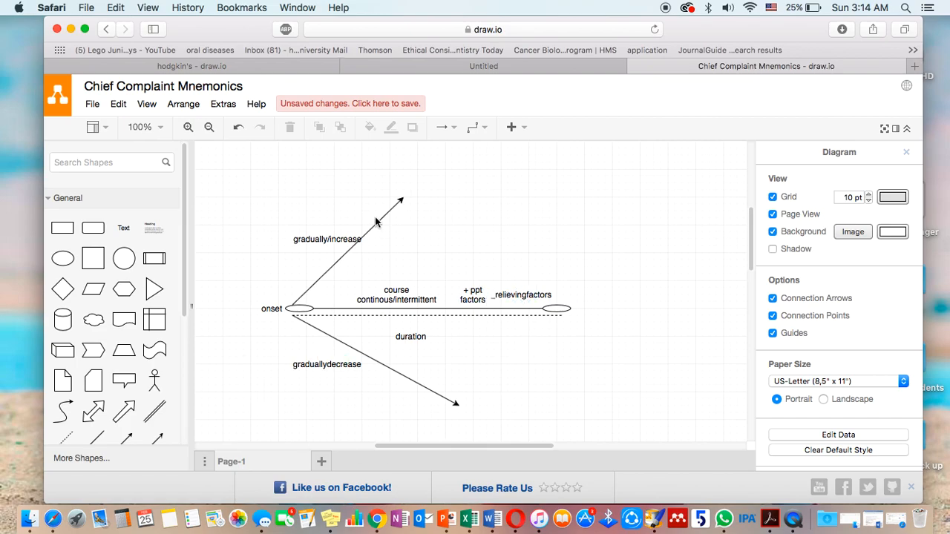
pyautogui.moveTo(288, 338)
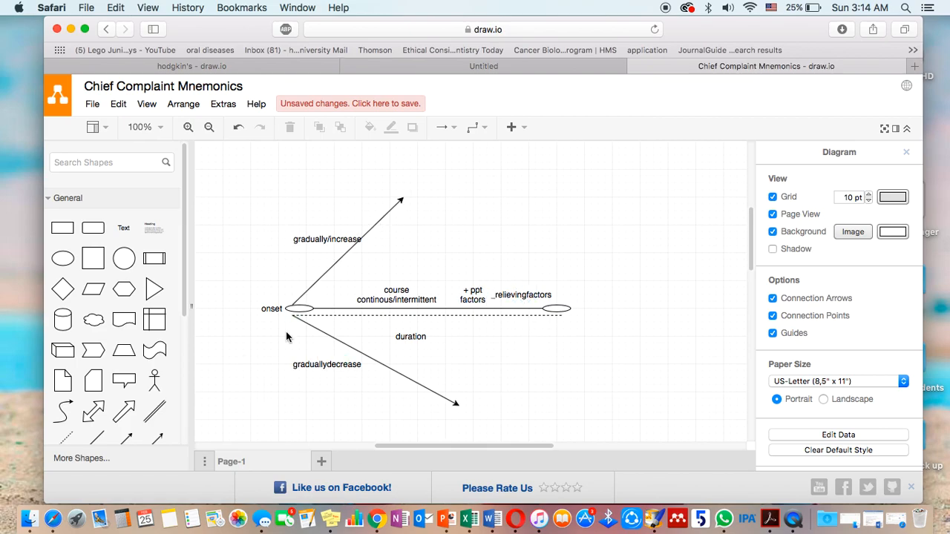
pyautogui.moveTo(567, 327)
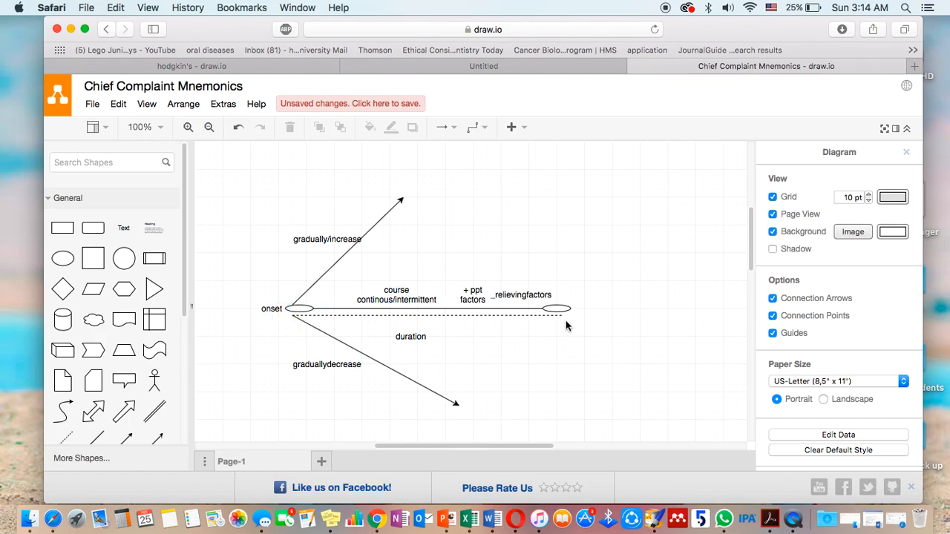
pyautogui.moveTo(490, 310)
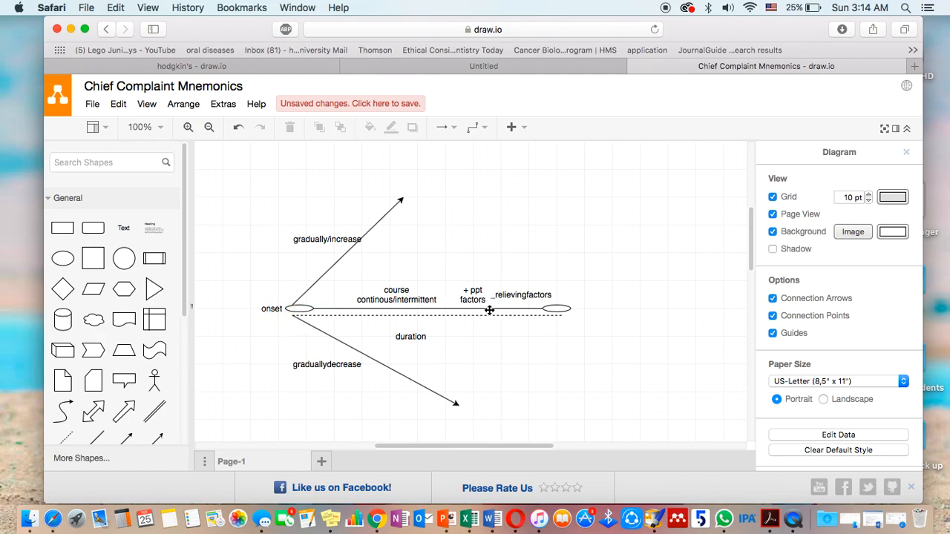
pyautogui.click(294, 309)
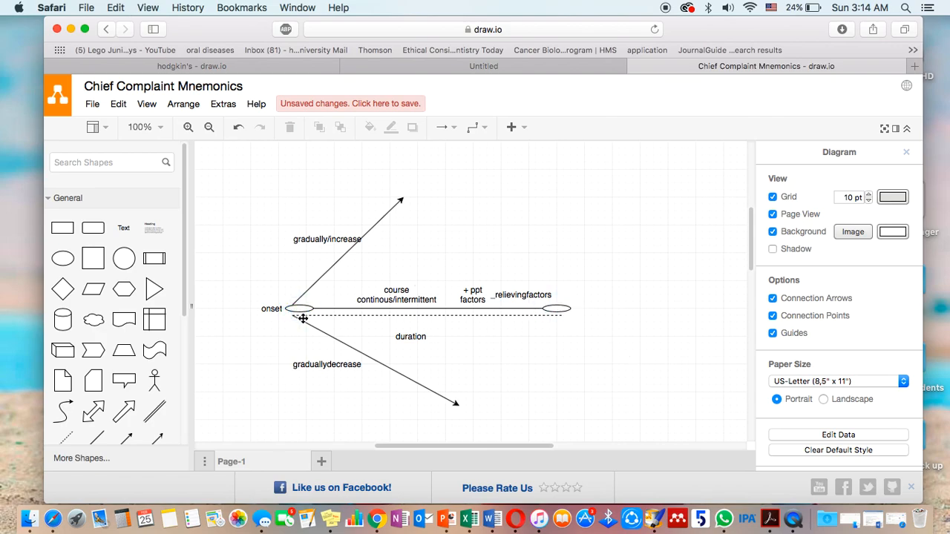
pyautogui.moveTo(468, 315)
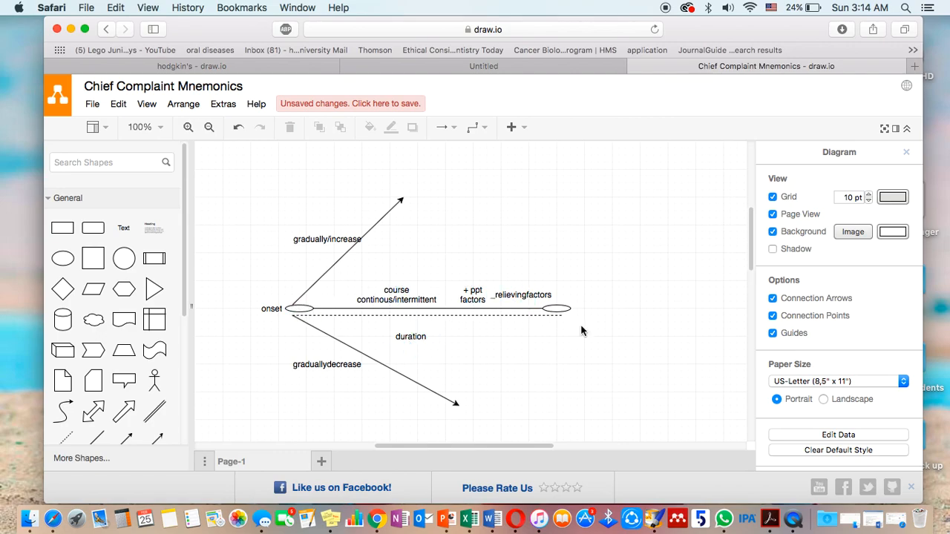
pyautogui.click(396, 293)
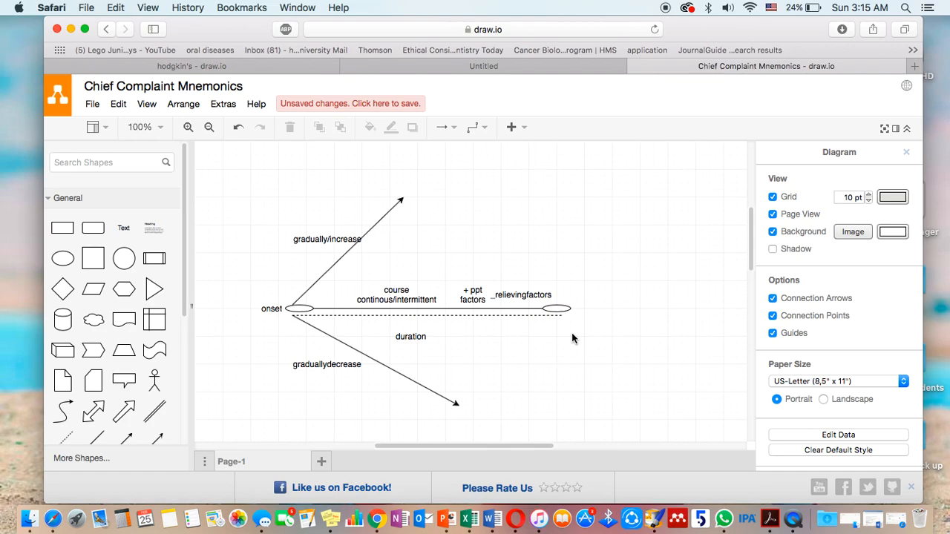
pyautogui.moveTo(357, 273)
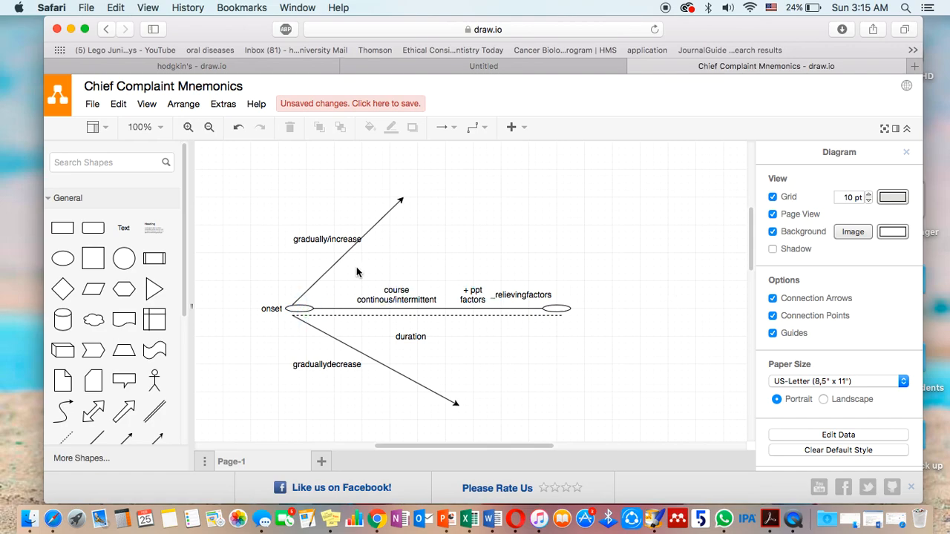
pyautogui.moveTo(386, 196)
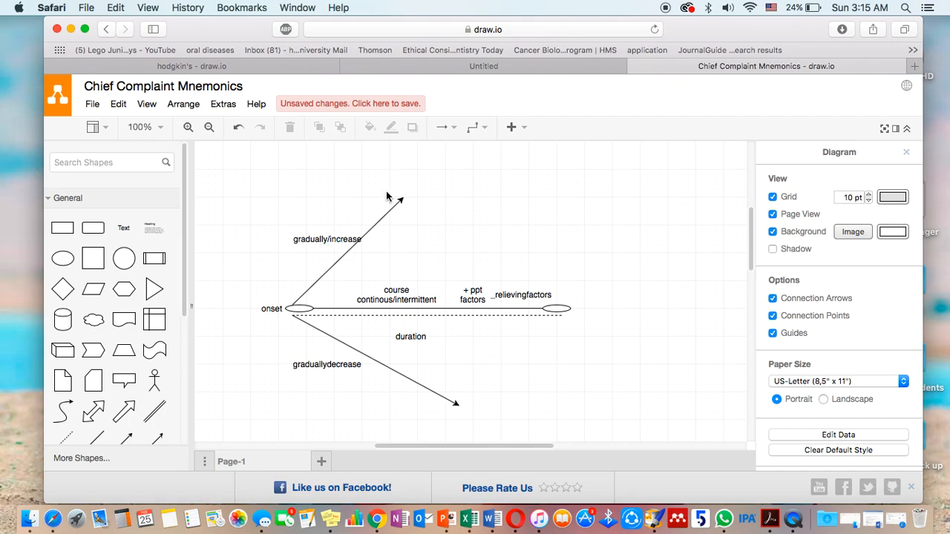
pyautogui.moveTo(437, 415)
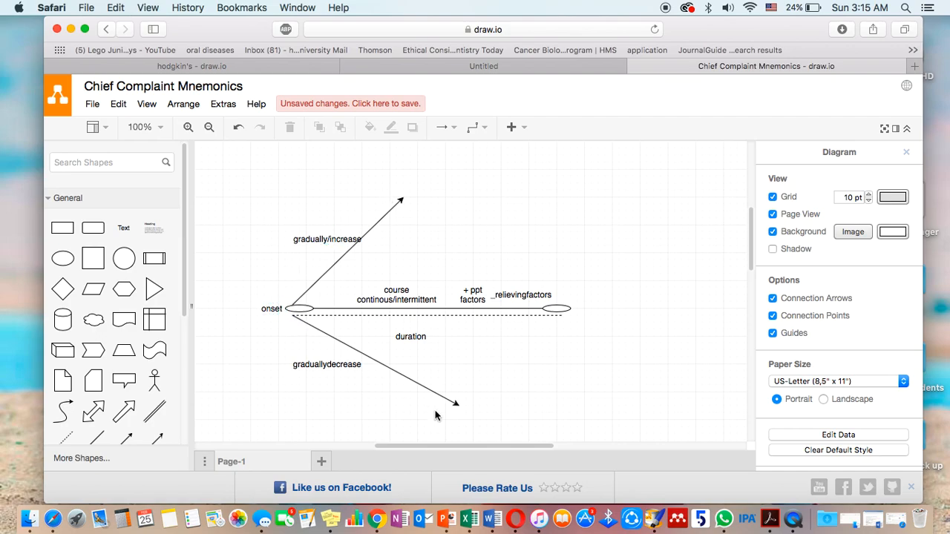
pyautogui.click(521, 293)
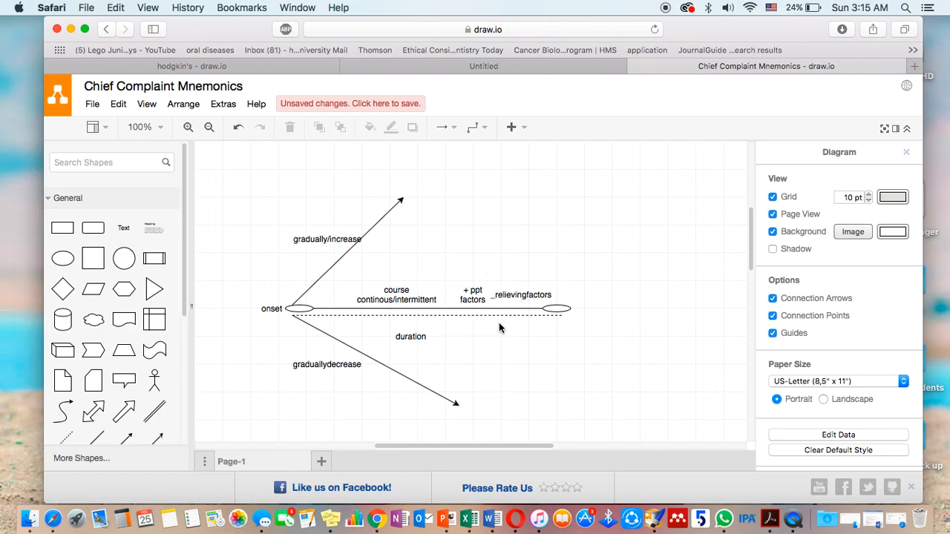
pyautogui.click(472, 294)
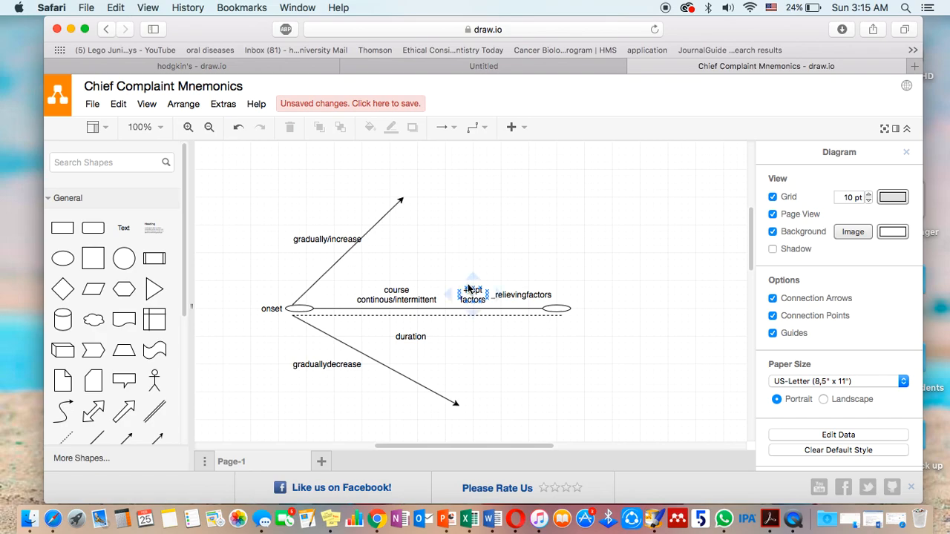